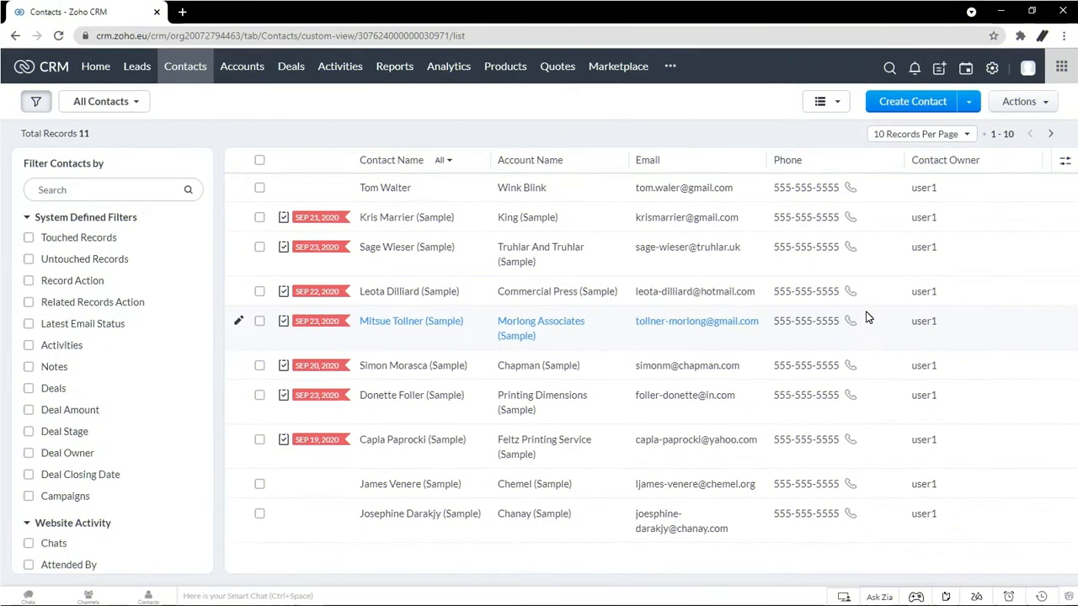
mouse_move(105, 101)
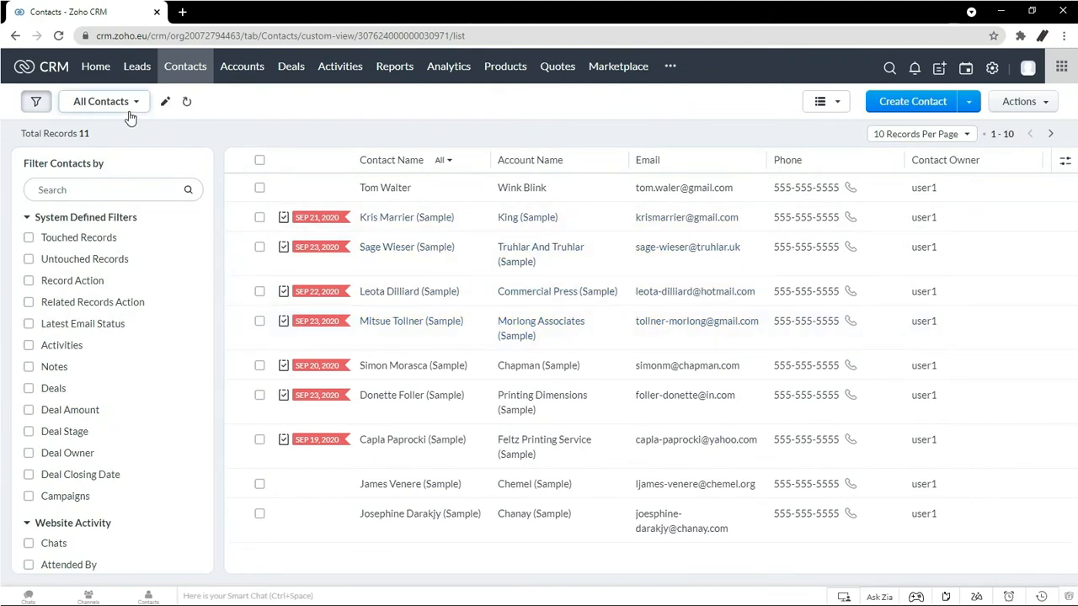
Start a new Contacts custom view from the All Contacts views list.
left_click(101, 101)
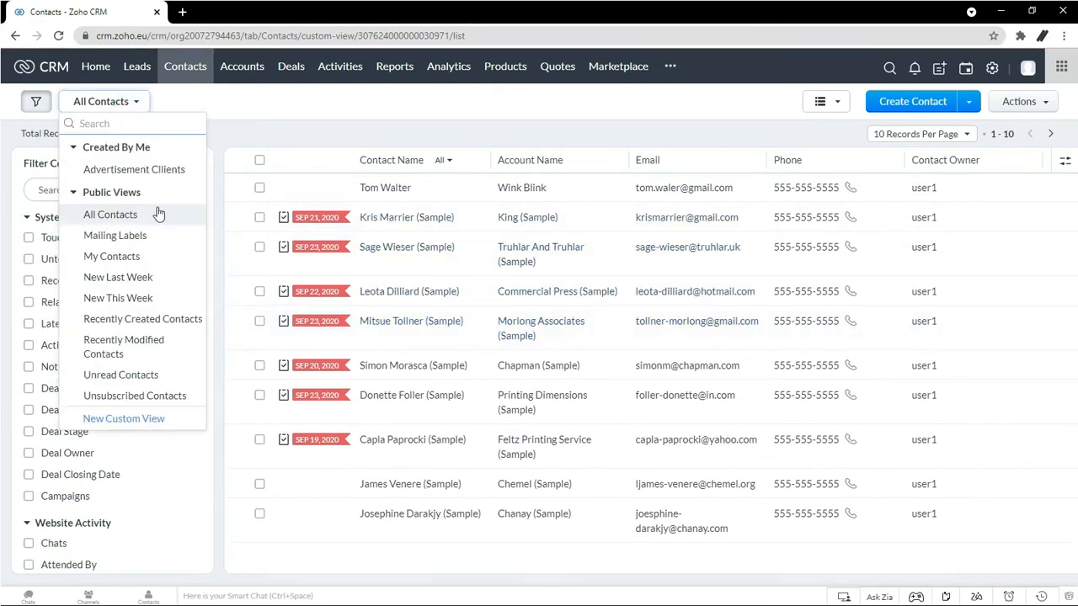
mouse_move(179, 346)
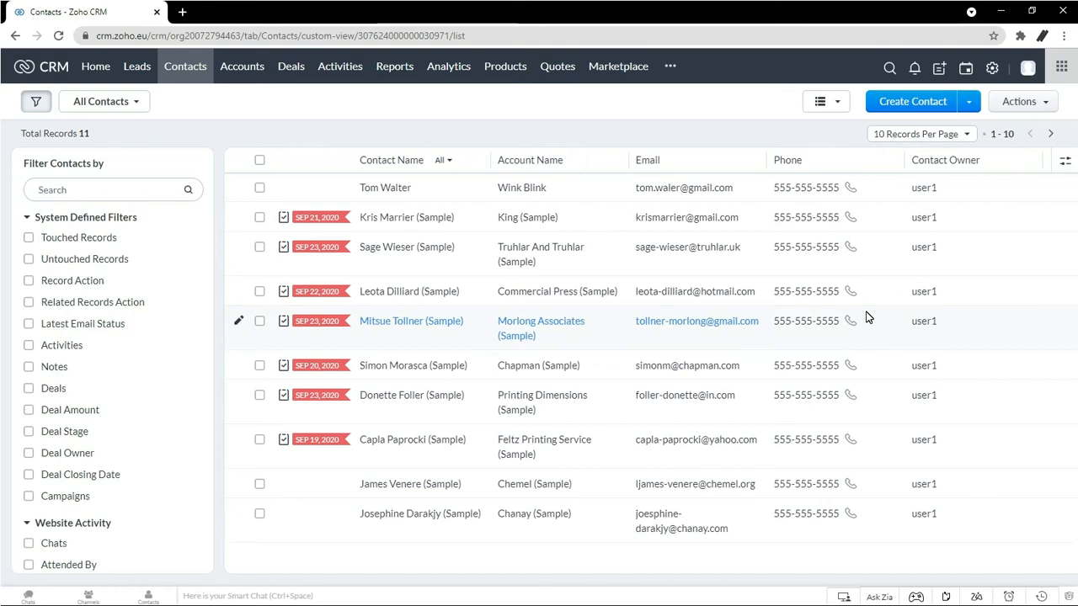
mouse_move(130, 114)
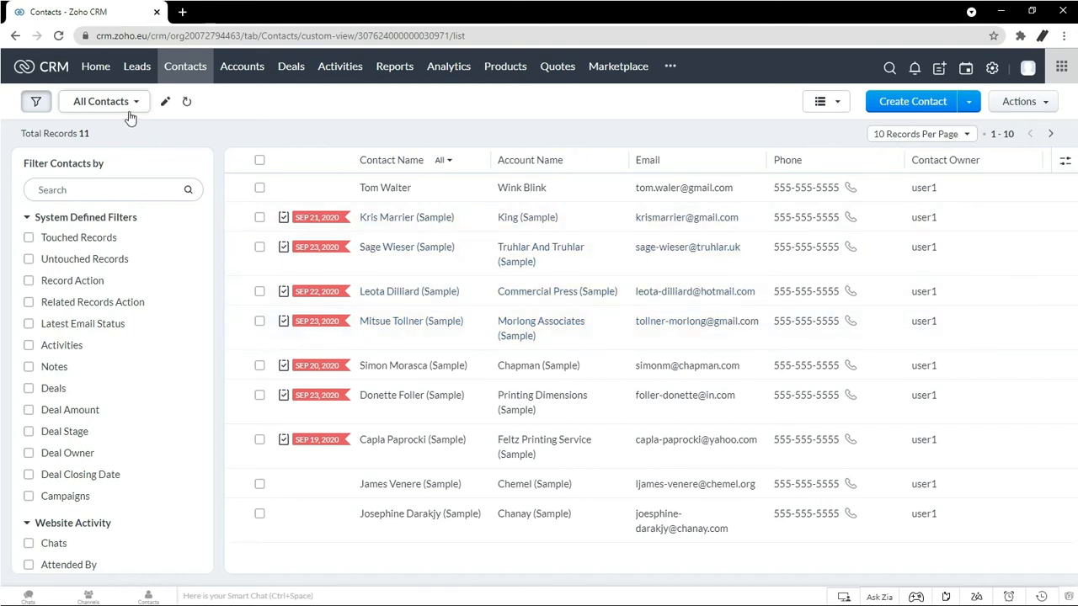
left_click(105, 101)
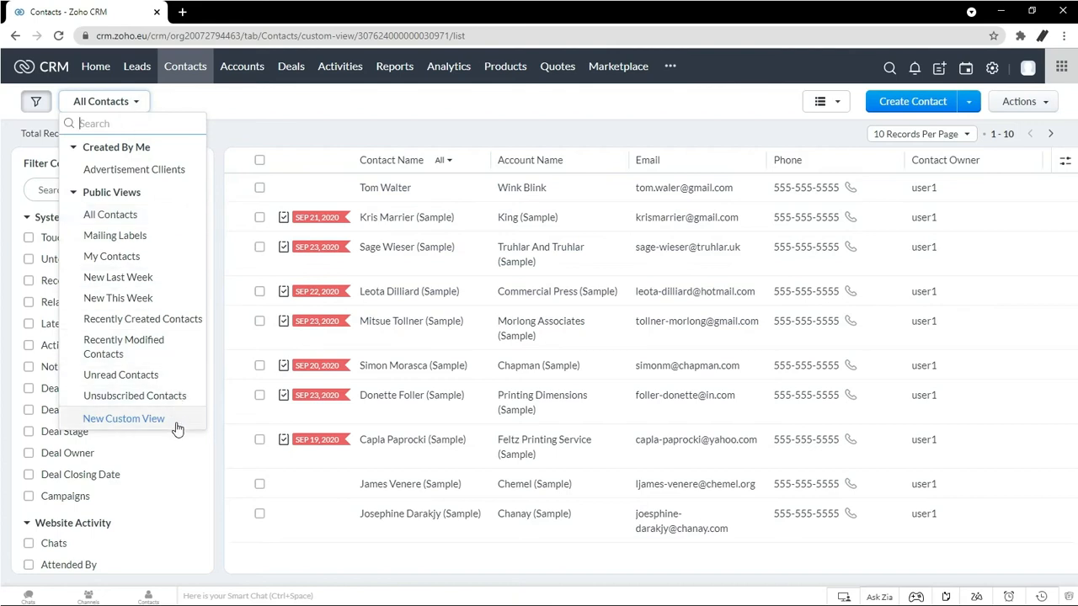
left_click(123, 418)
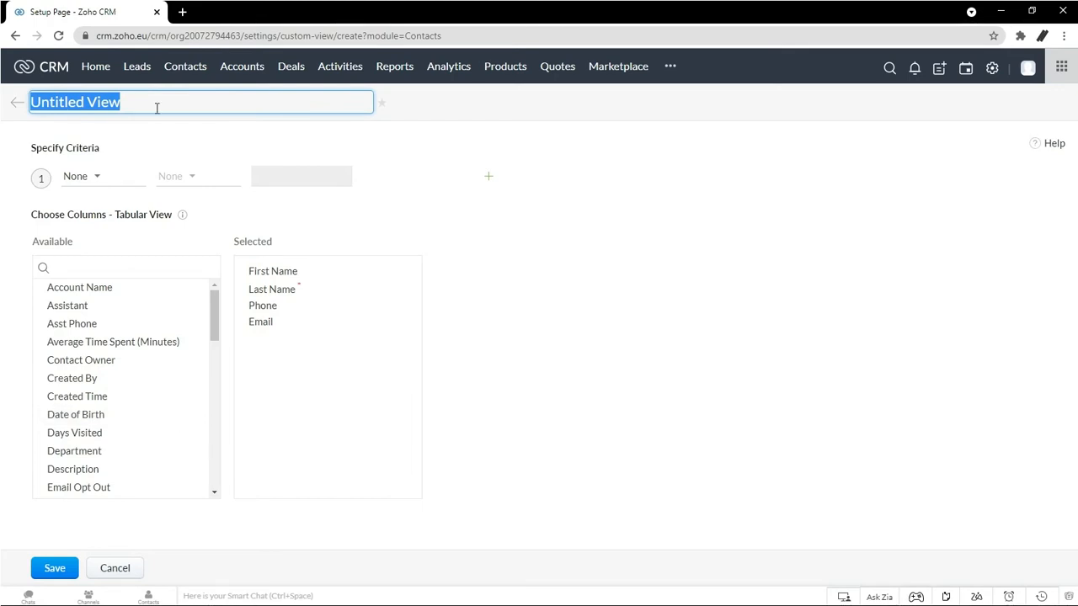
Name the view 'Contacts from Advertisement' and pick Lead Source as the first criterion field.
type("Contacts")
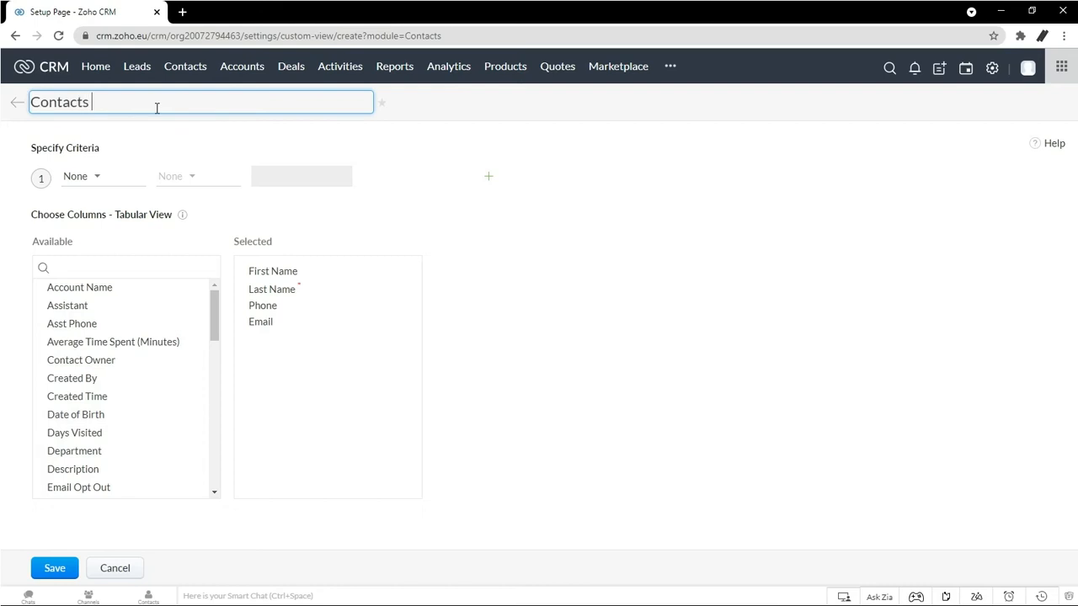
type("from Advertise")
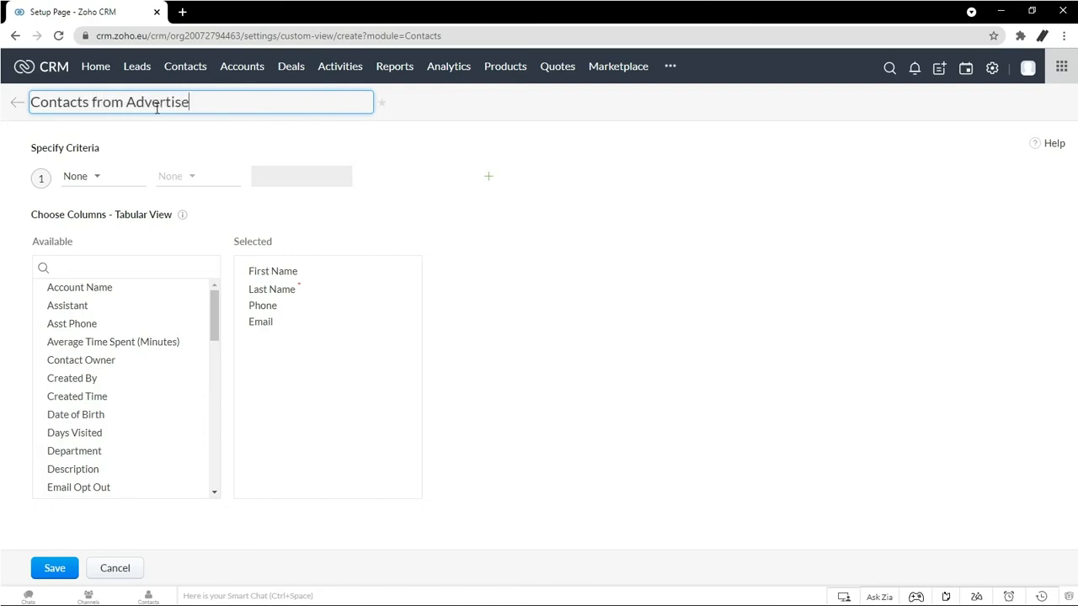
type("ment")
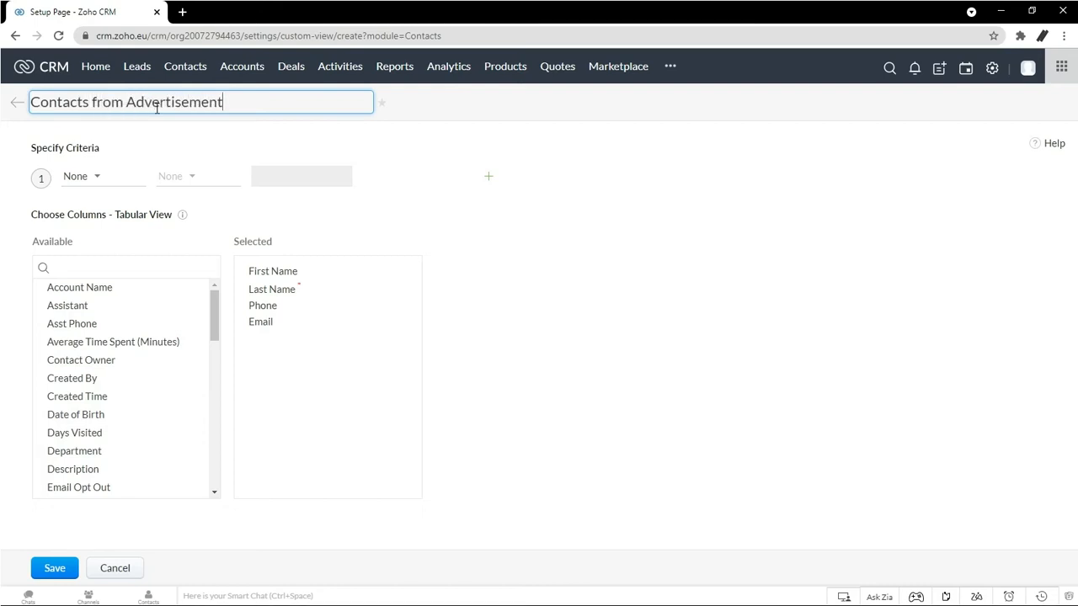
left_click(80, 176)
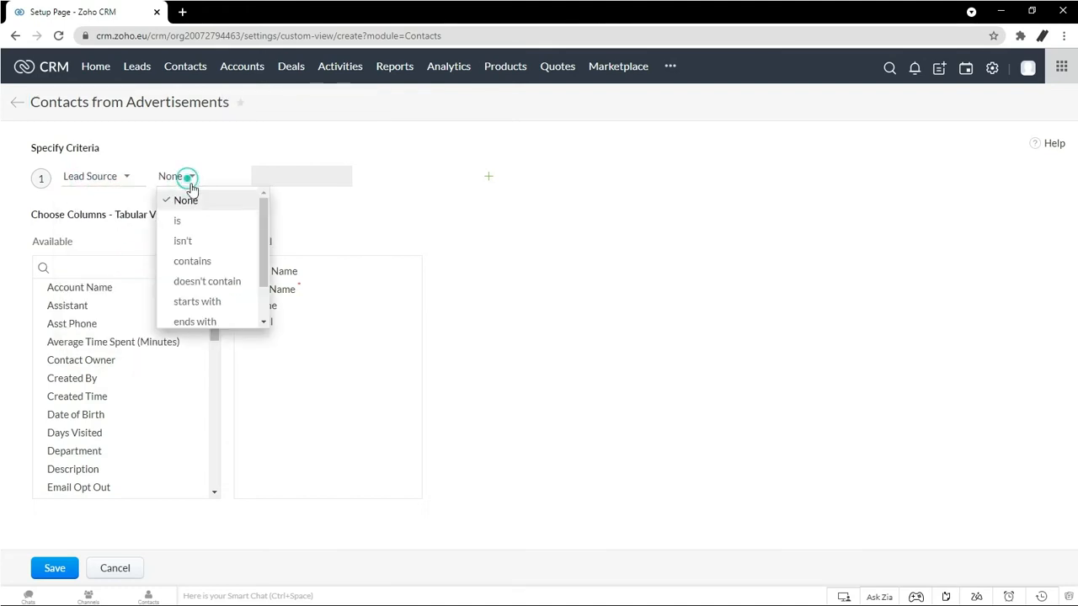
Complete the criterion so it reads Lead Source is Advertisement.
left_click(177, 220)
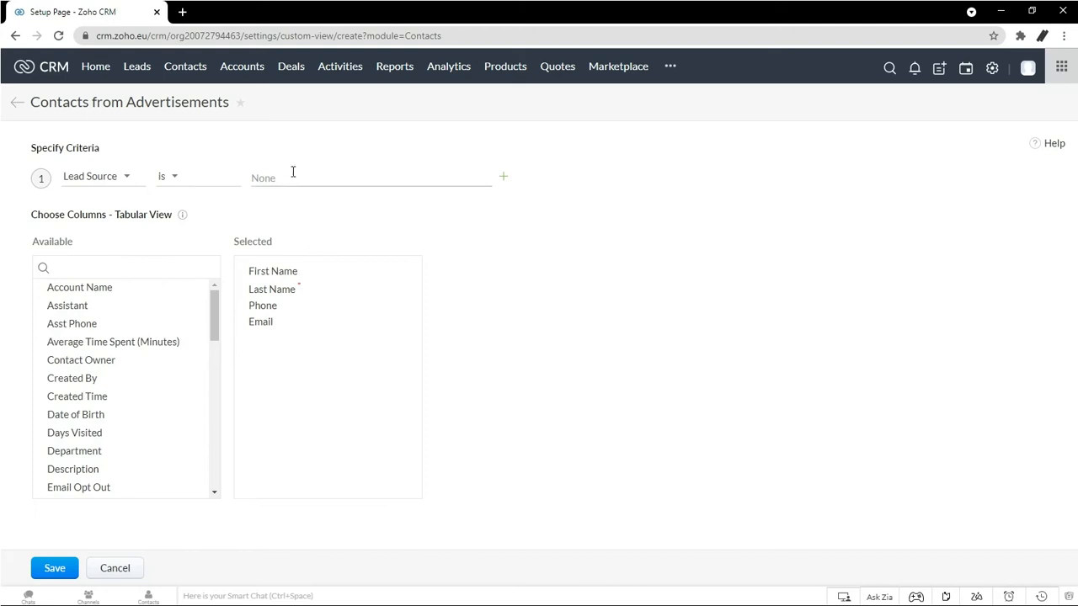
left_click(370, 177)
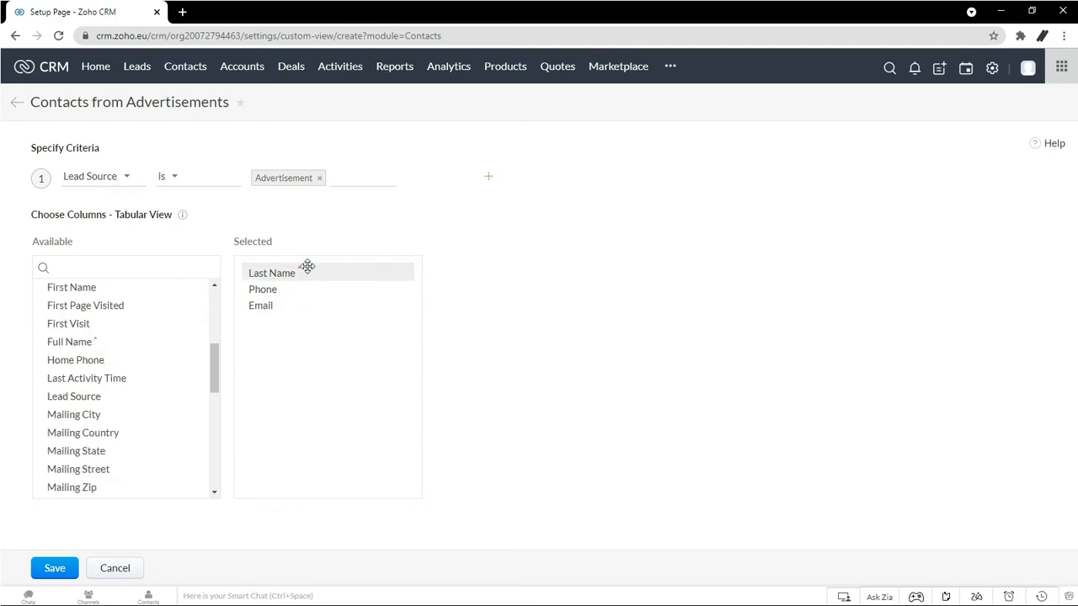
Add Full Name, remove Last Name, and search for and add Mailing City and Lead Source.
left_click(126, 267)
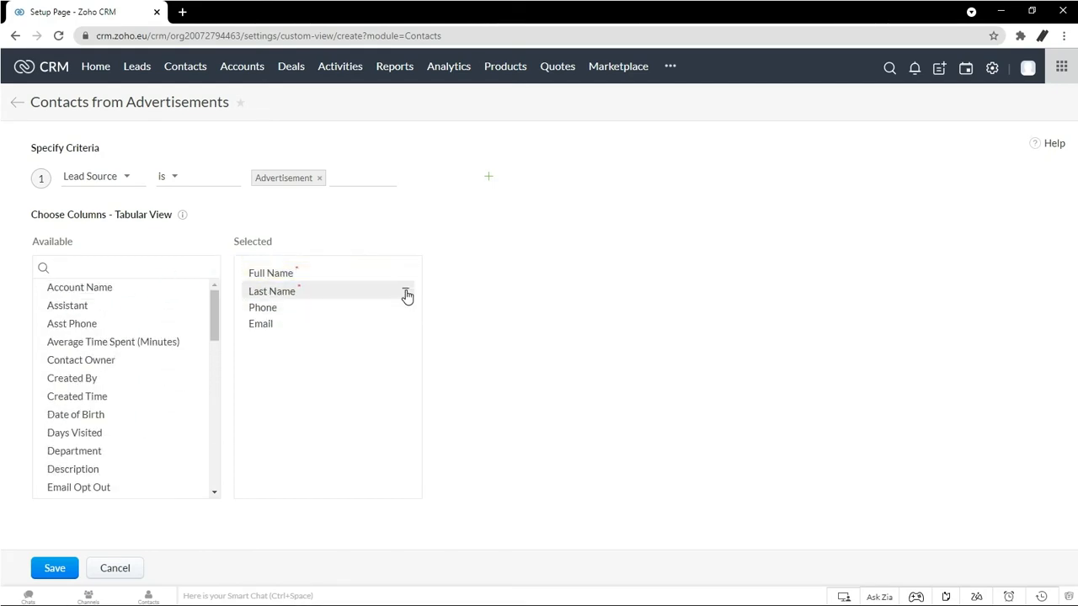
left_click(407, 291)
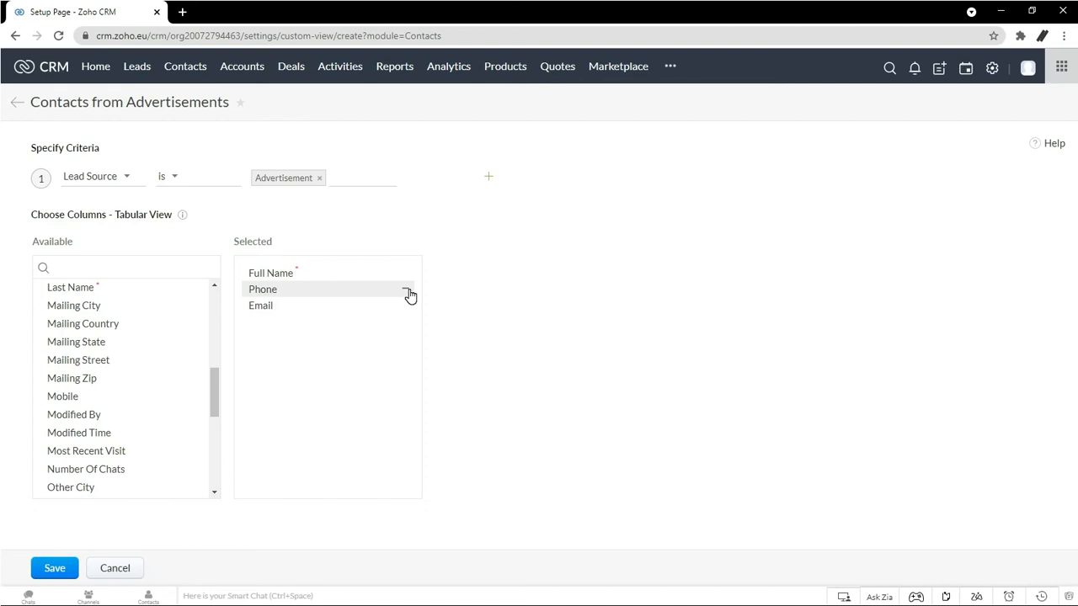
type("city")
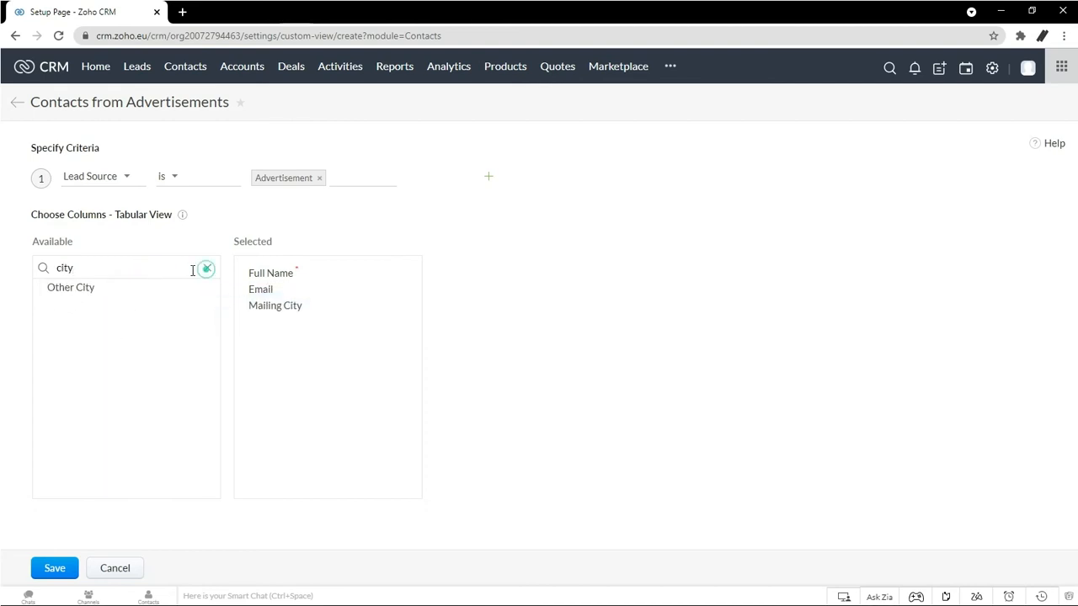
type("lead")
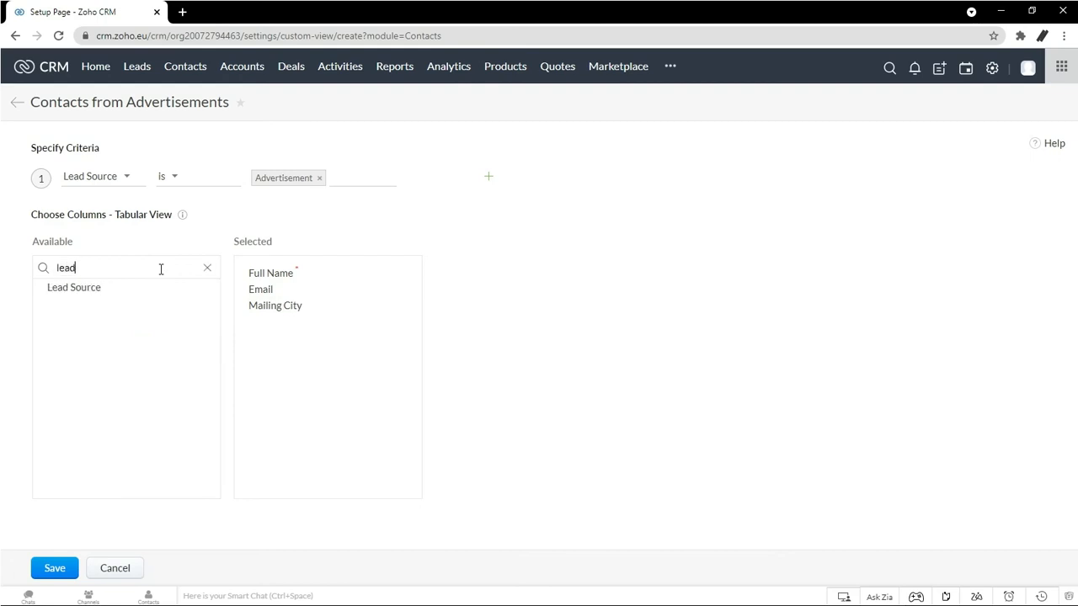
left_click_drag(74, 287, 328, 322)
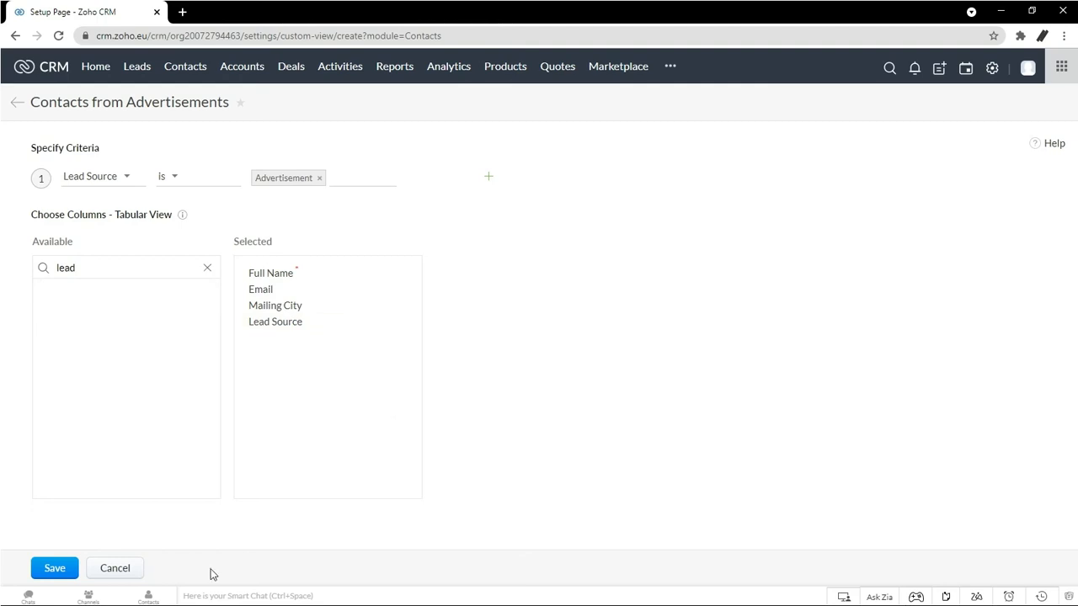
Save the Contacts from Advertisements view, which lists no matching contacts.
left_click(54, 568)
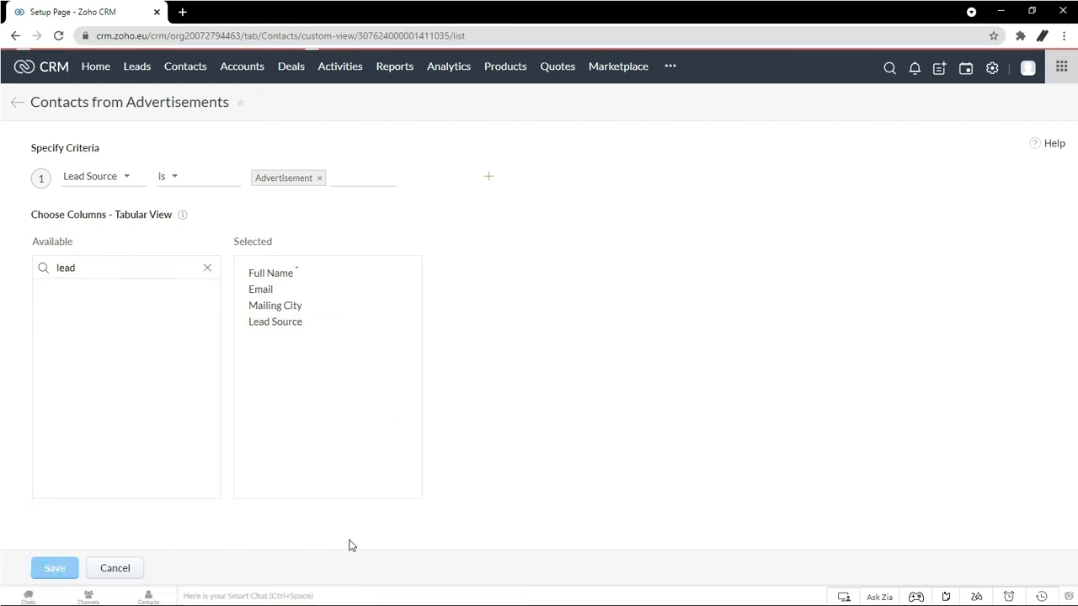
left_click(54, 568)
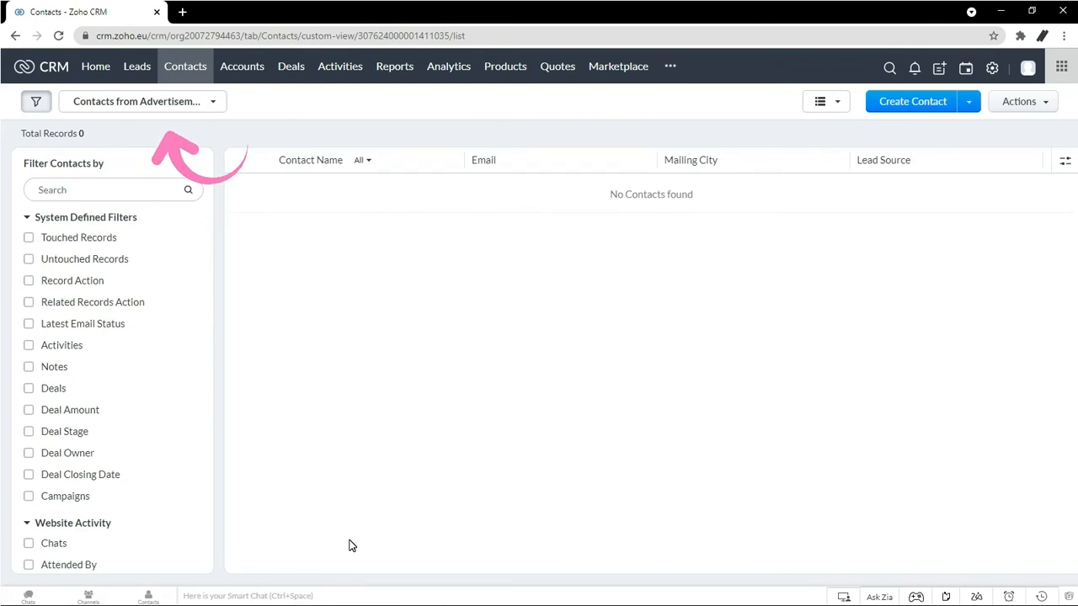